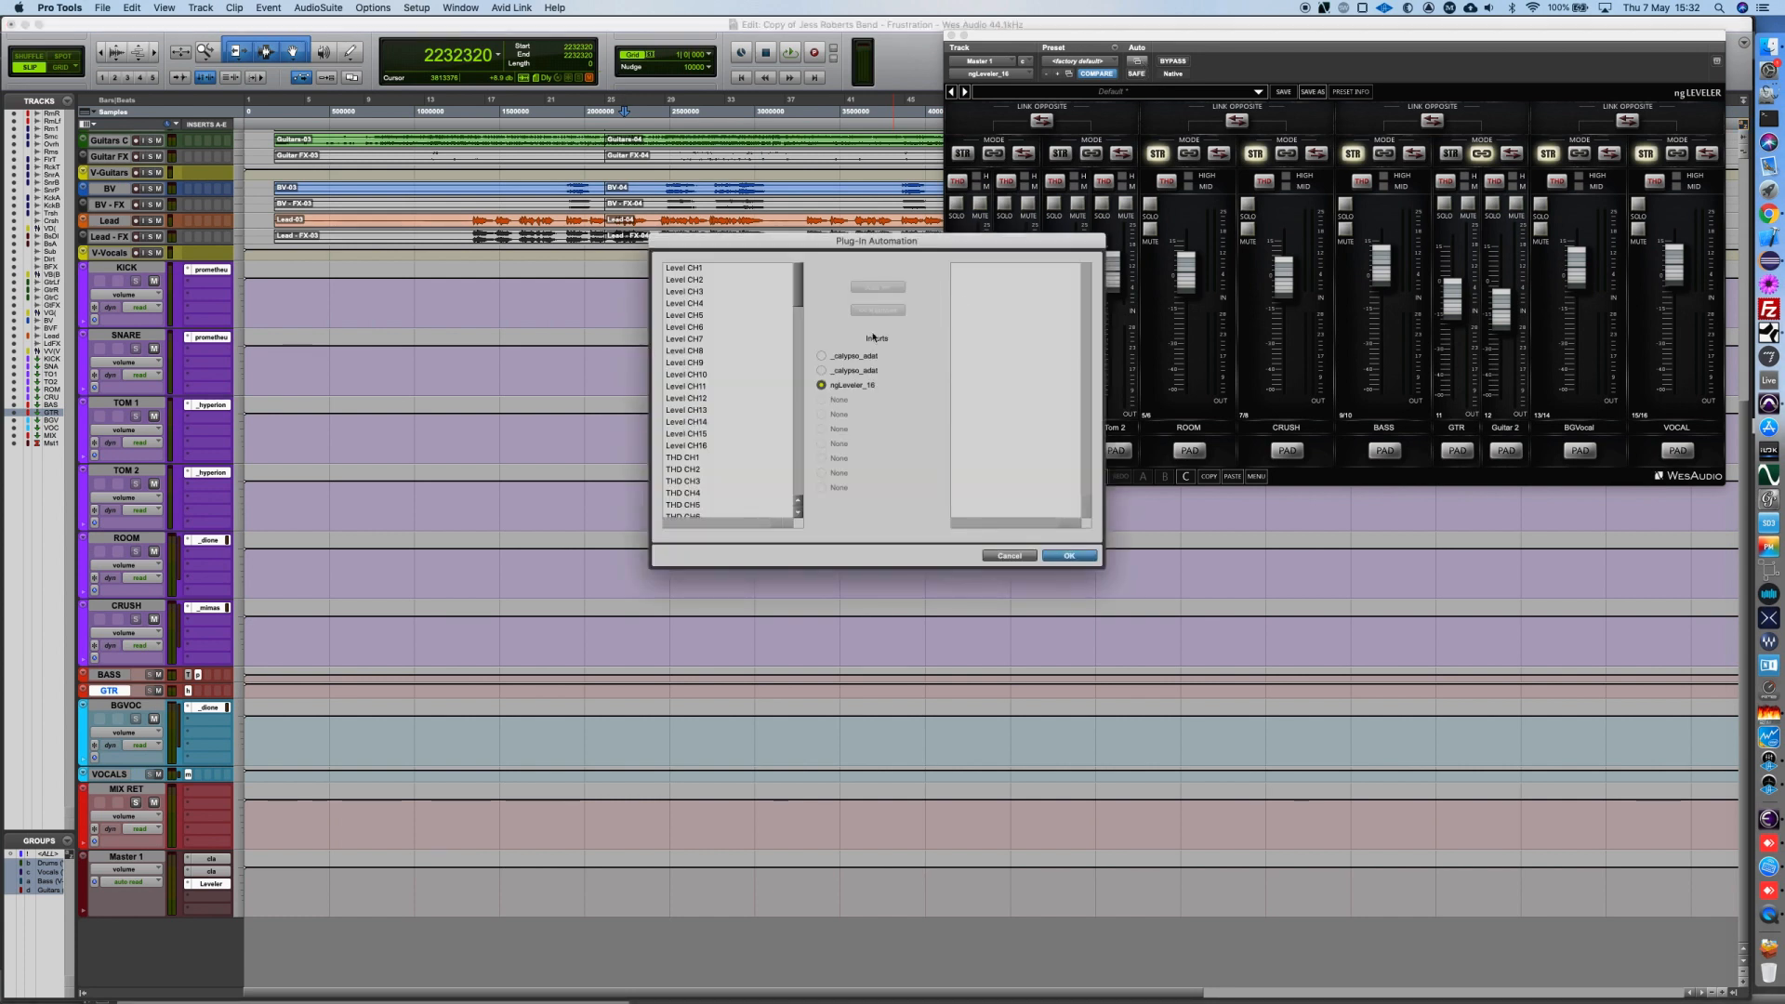
Apply the enabled ngLeveler automation parameters and dismiss the Plug-in Automation dialog
left_click(686, 409)
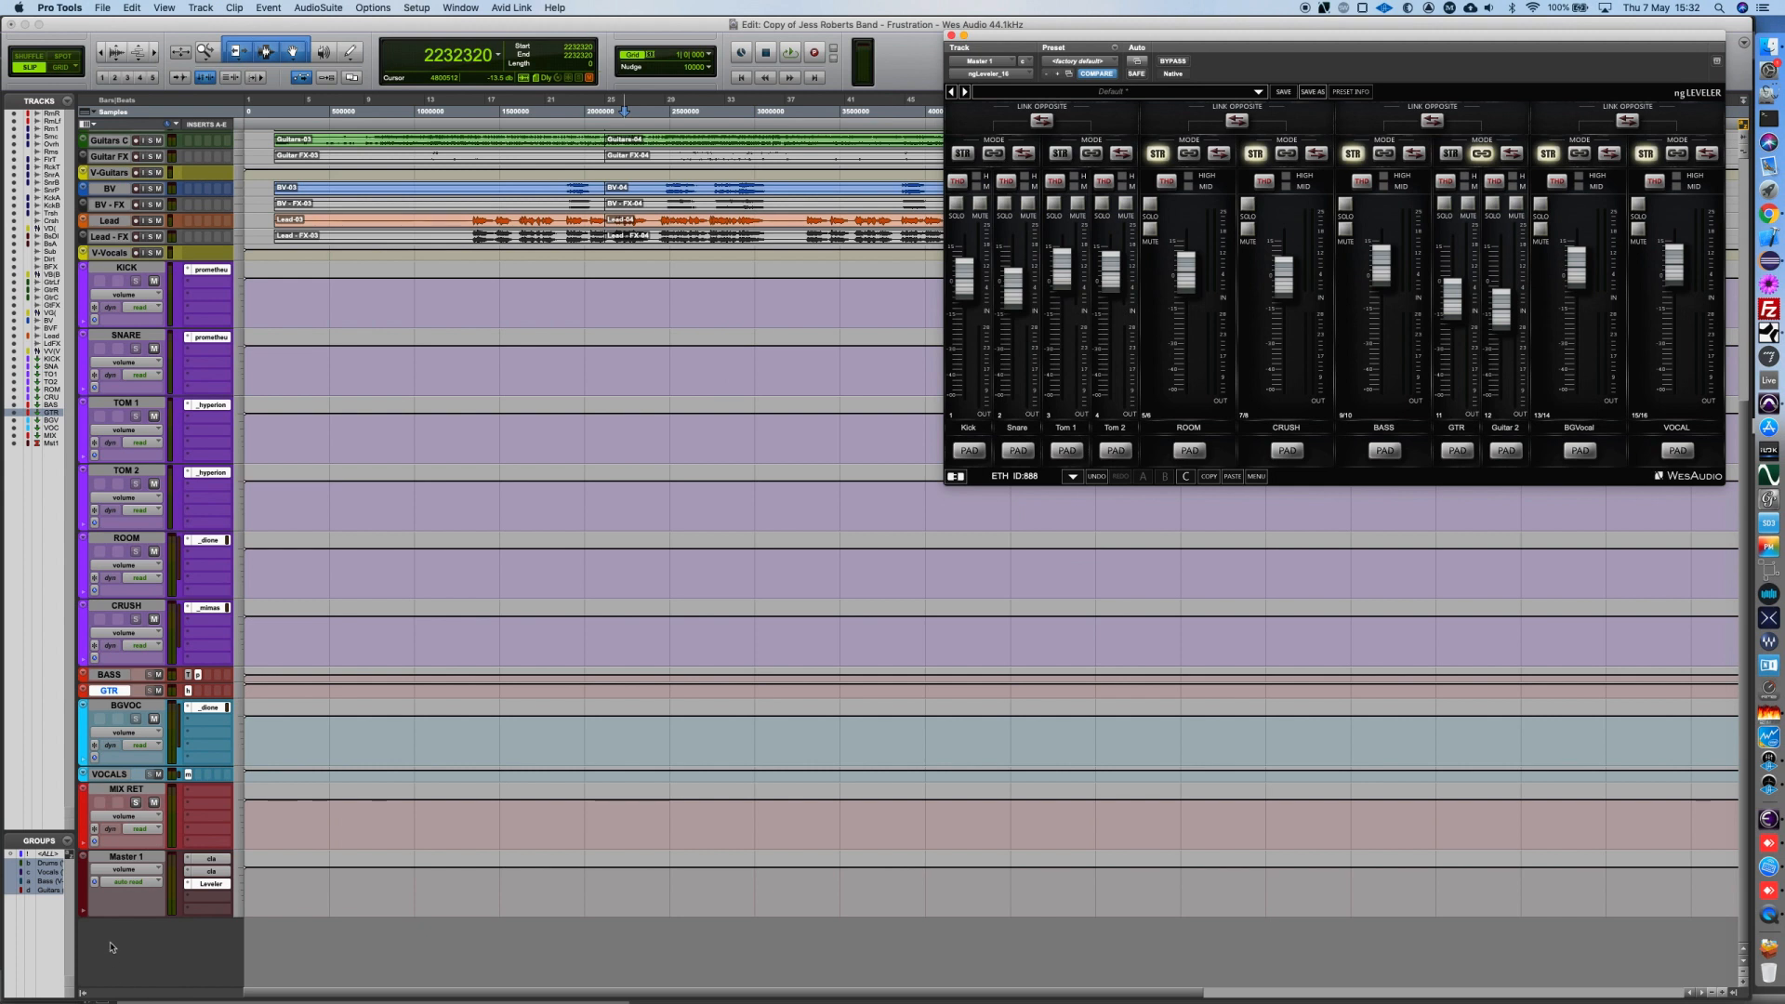
Select the Master 1 track hosting the ngLeveler plug-in in the Edit window
left_click(128, 855)
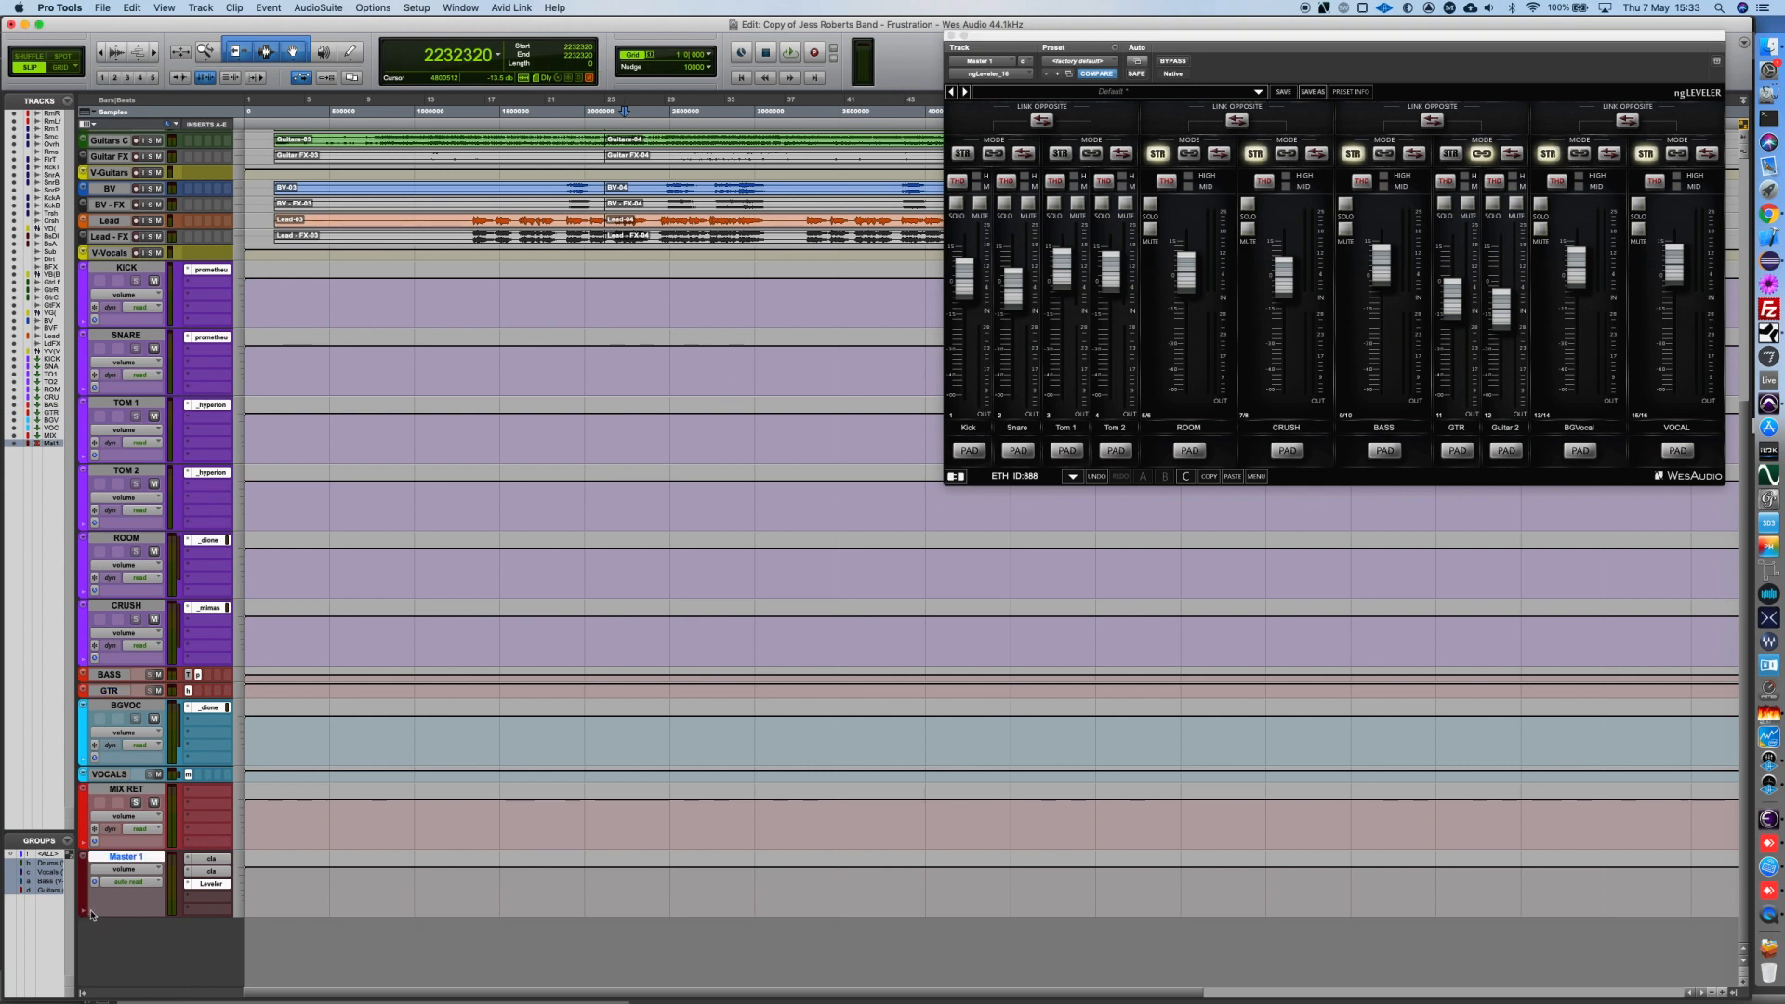